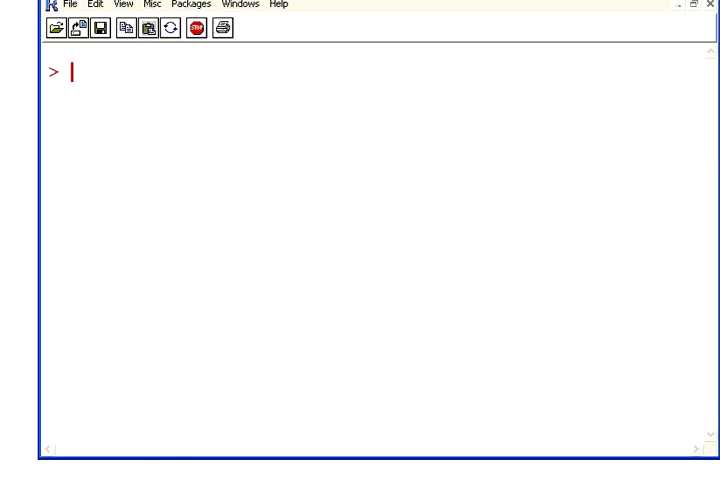
Preview the airquality data with head(airquality) and highlight a Month value in the output.
type("airq")
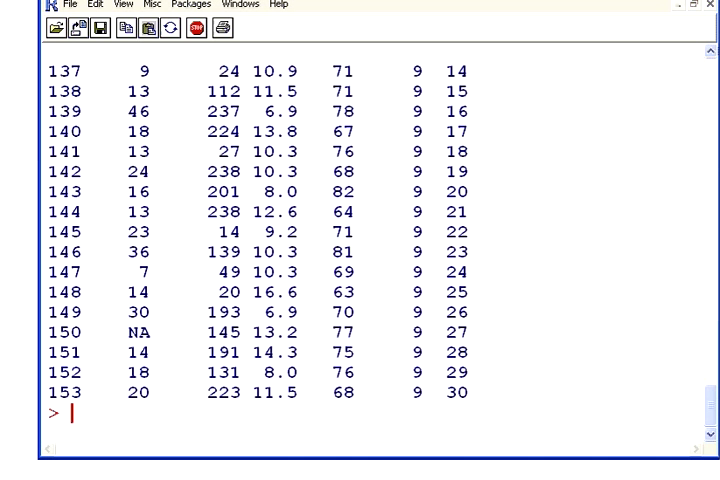
type("head(")
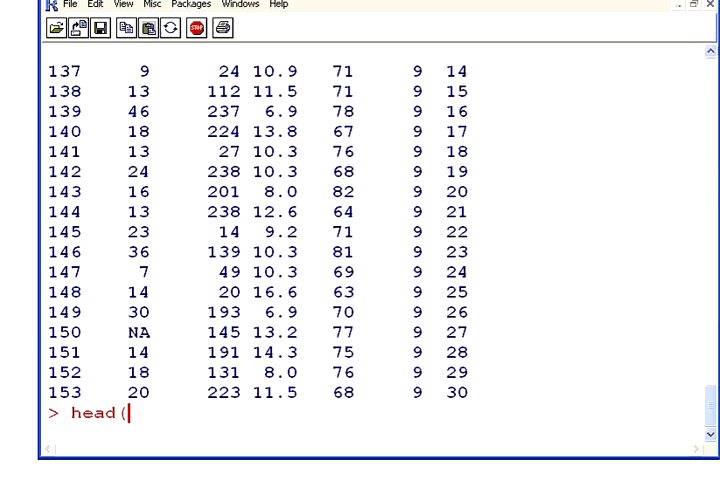
type("airquality")
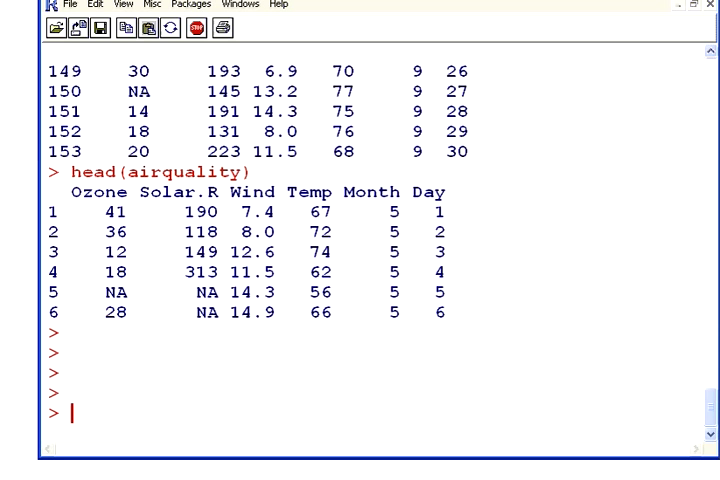
mouse_move(408, 276)
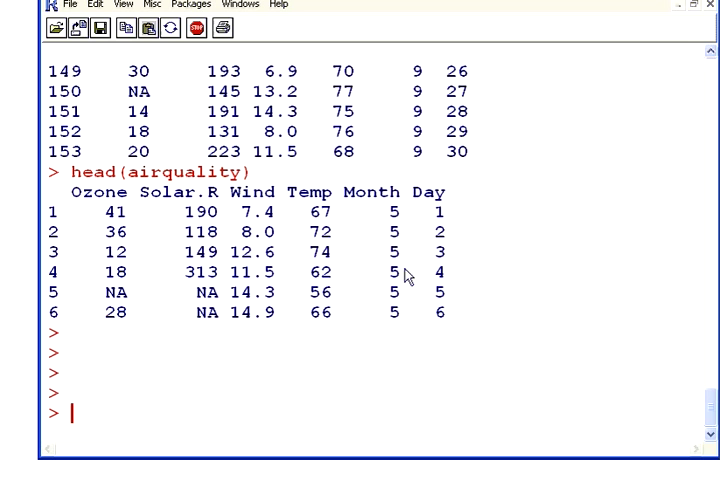
double_click(392, 212)
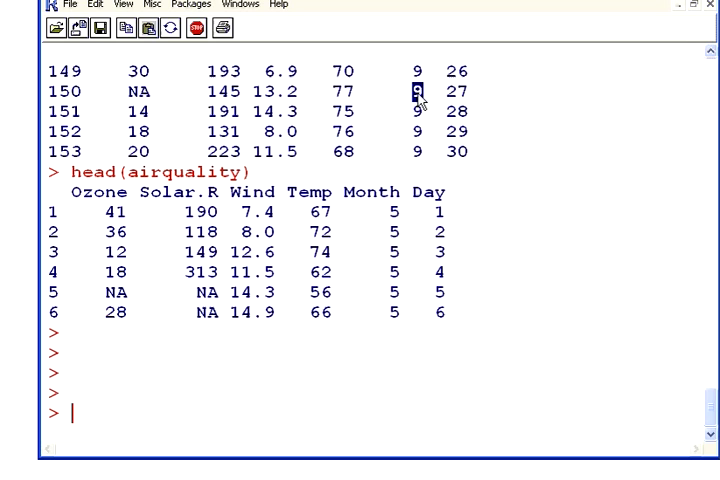
mouse_move(16, 206)
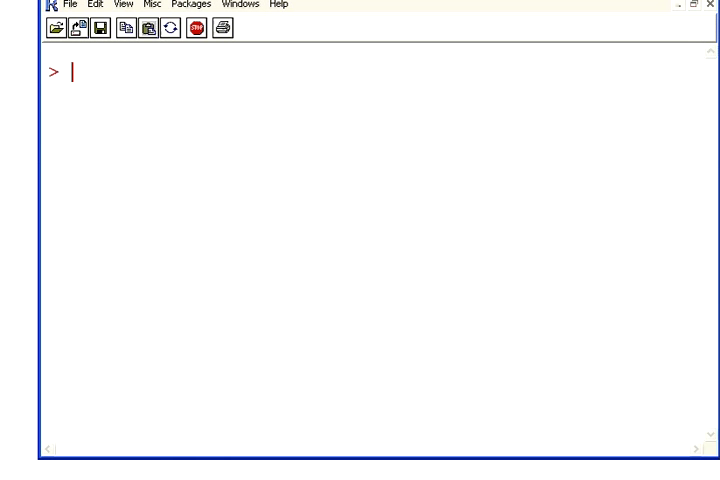
Print only the May rows with airquality[airquality$Month==5, ] and scroll through them.
type("airquali")
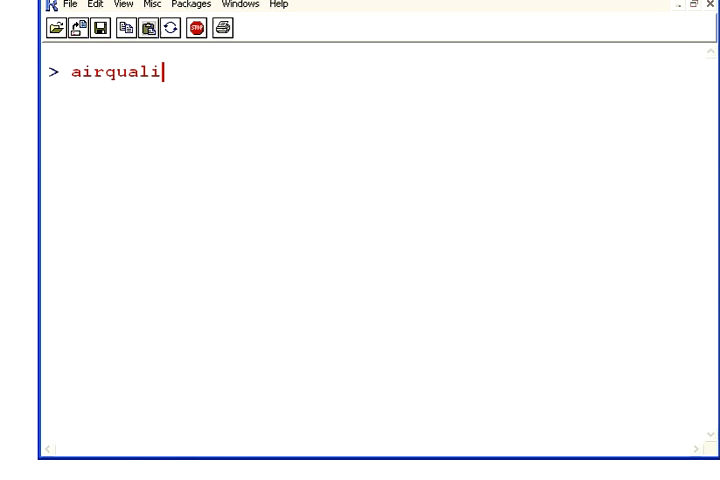
type("ty[")
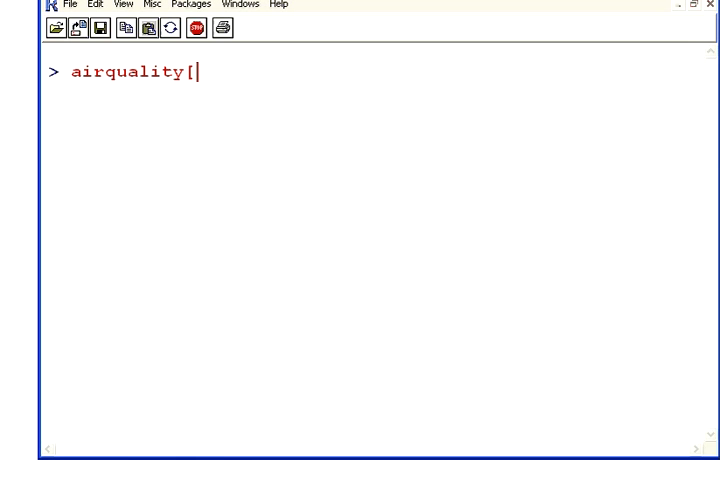
type("airq")
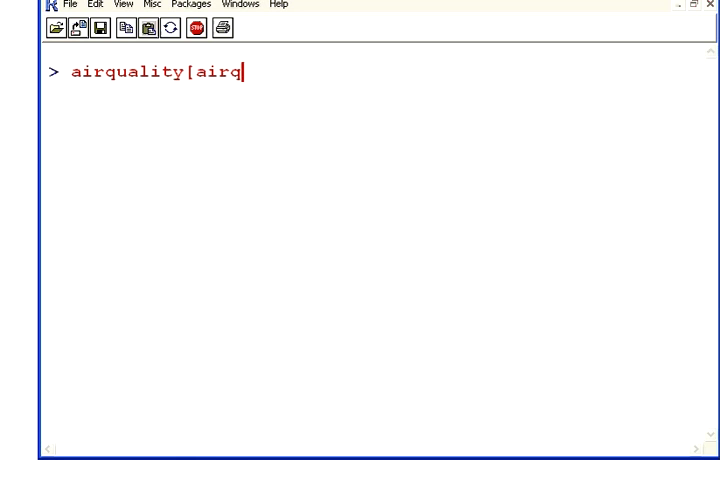
type("uality")
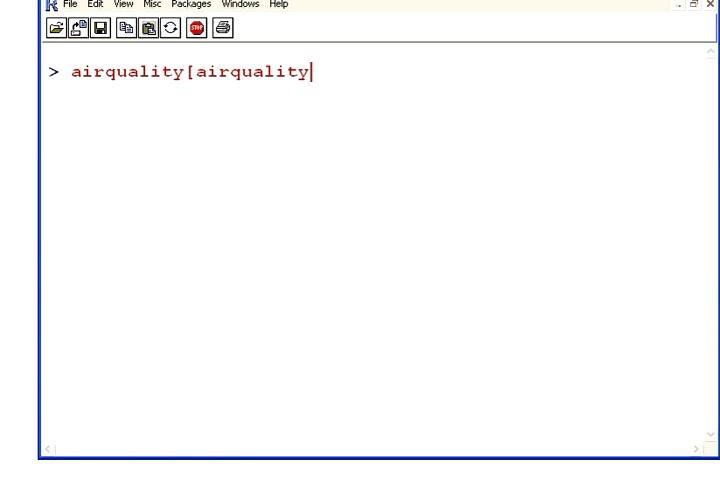
type("$Mo")
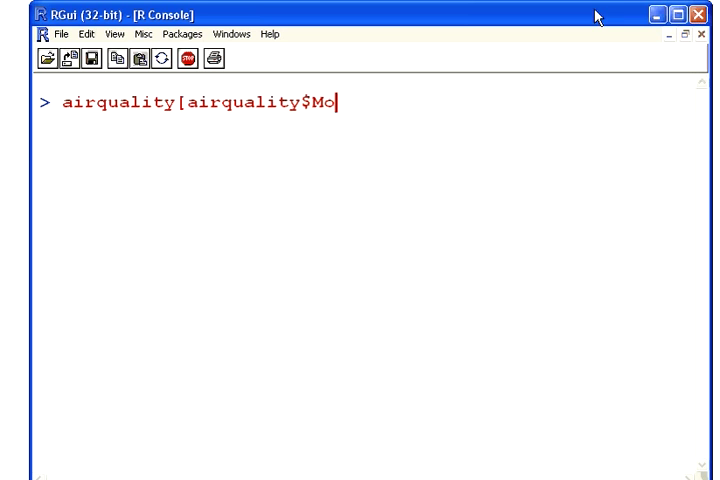
type("nth=")
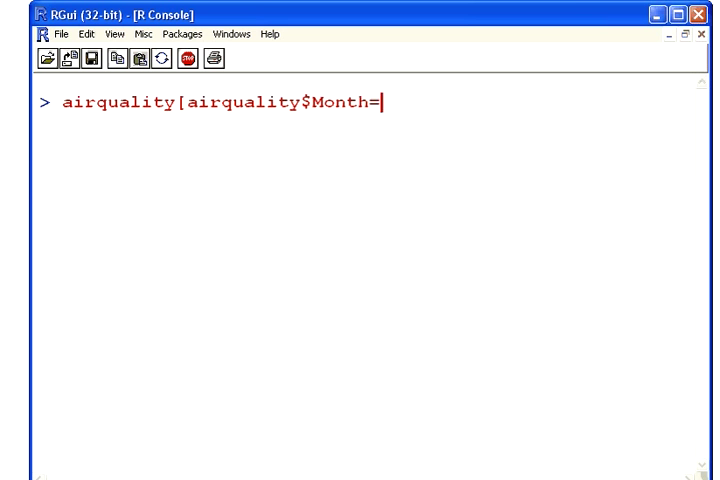
type("=")
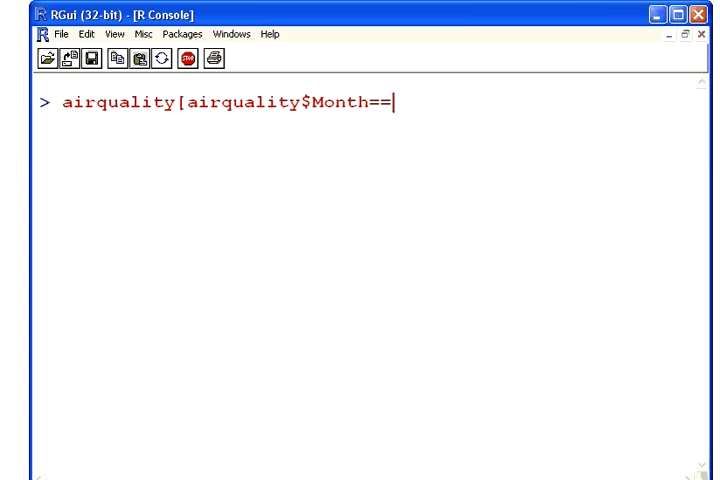
type("5")
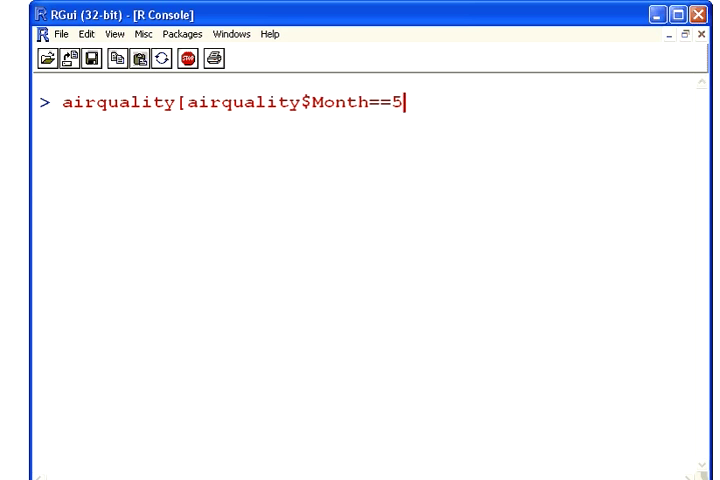
type(",")
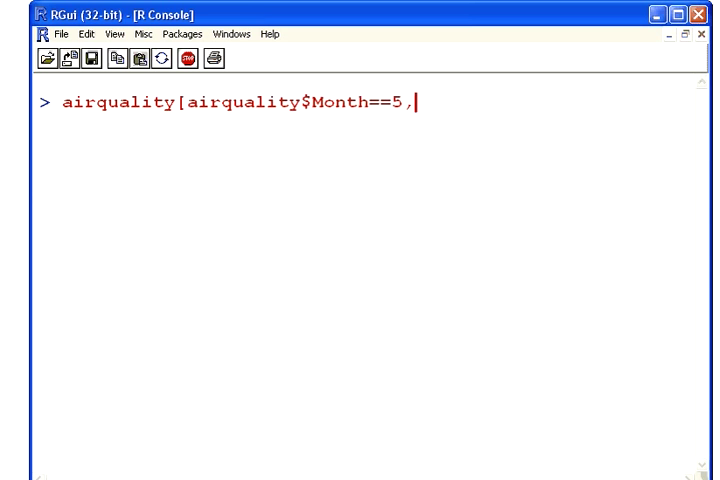
type("]")
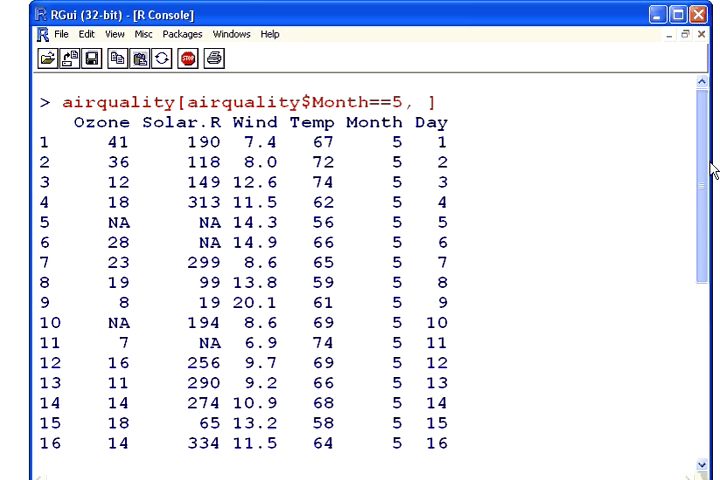
scroll("down", 3)
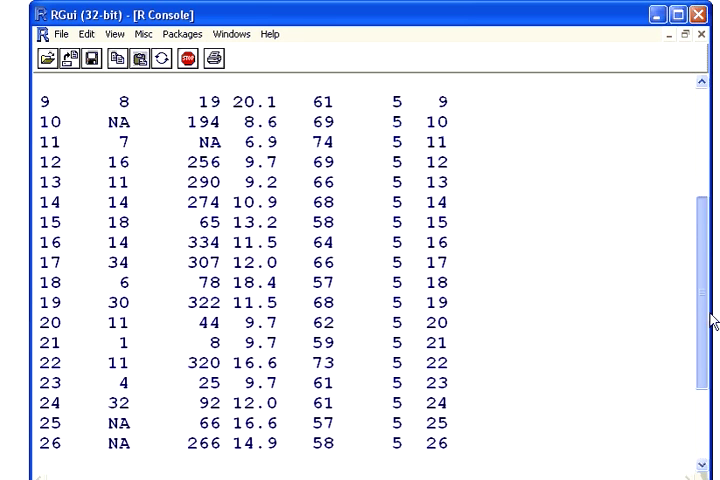
scroll("down", 3)
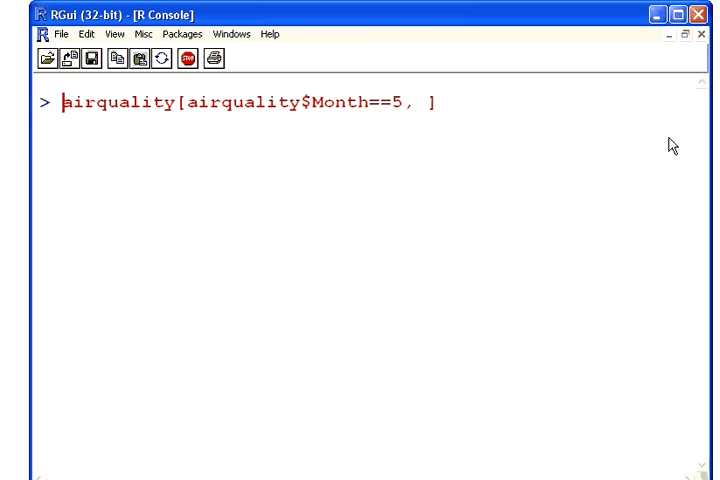
Run summary(airquality[airquality$Month==5, ]) and highlight the Ozone maximum of 115.00.
type("summary")
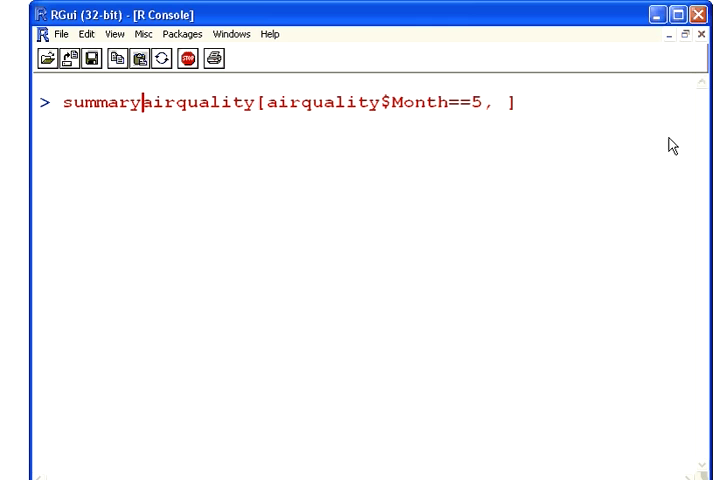
type("(")
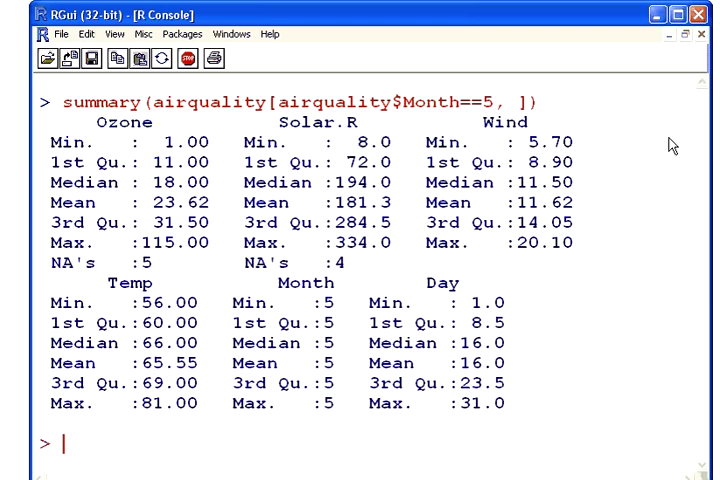
mouse_move(156, 252)
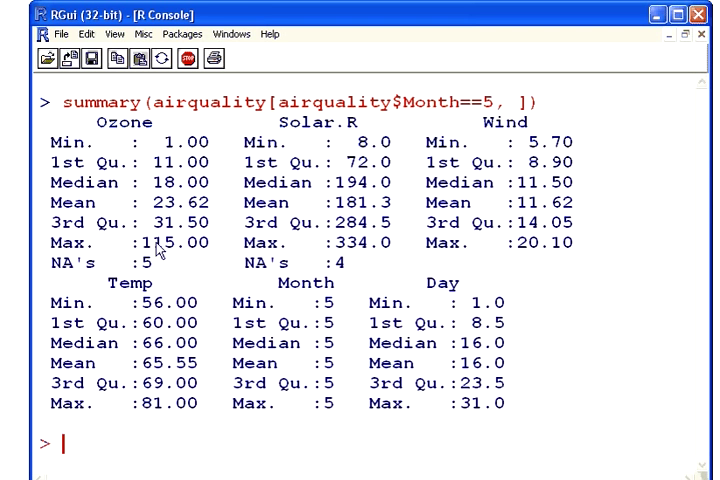
double_click(178, 242)
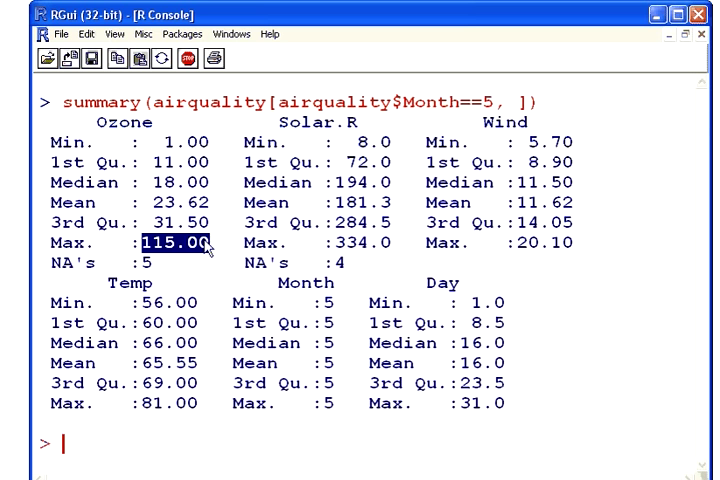
left_click(210, 436)
type("summary(airquality[airquality$Month==5, ]")
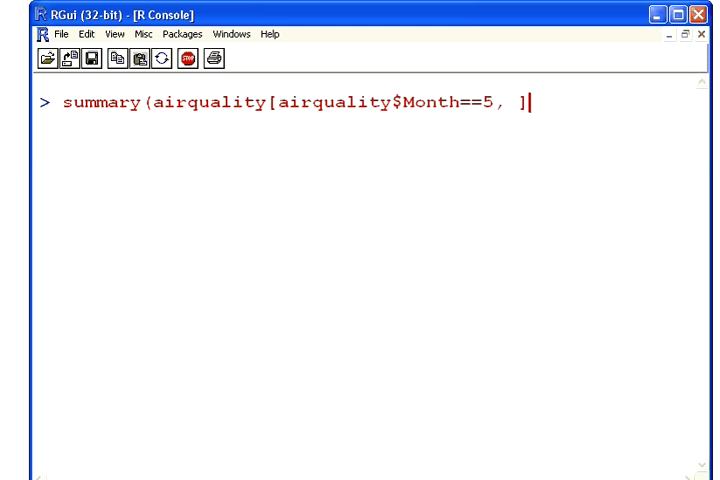
Attempt airquality$Ozone[airquality$Month==5, ], which errors on the extra dimension.
left_click(160, 104)
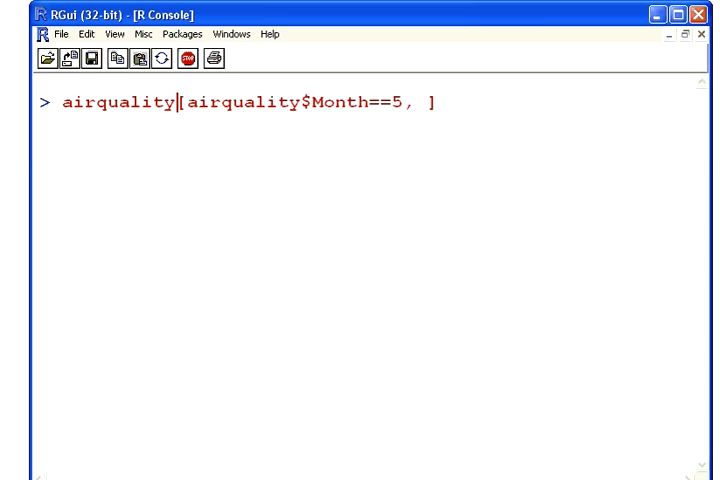
type("$Ozoe")
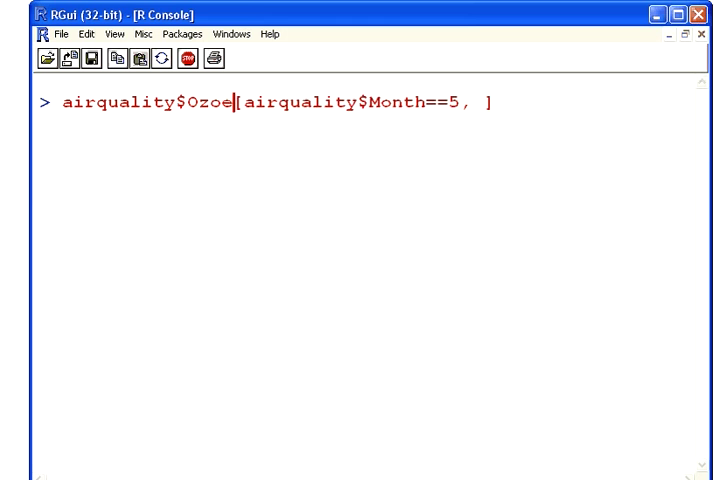
type("n")
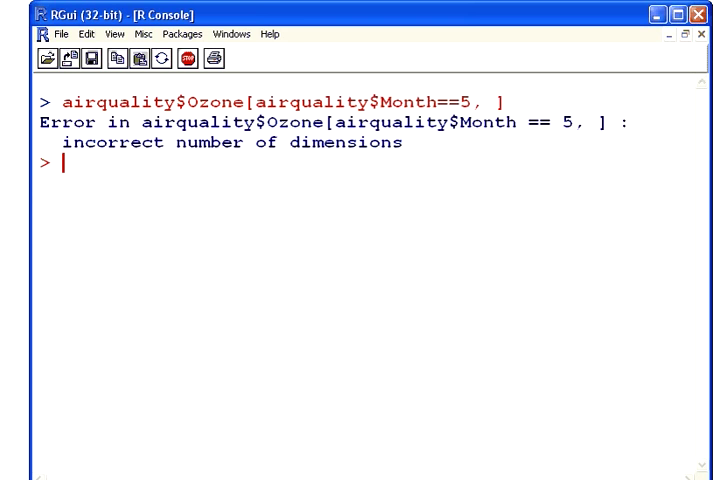
mouse_move(254, 432)
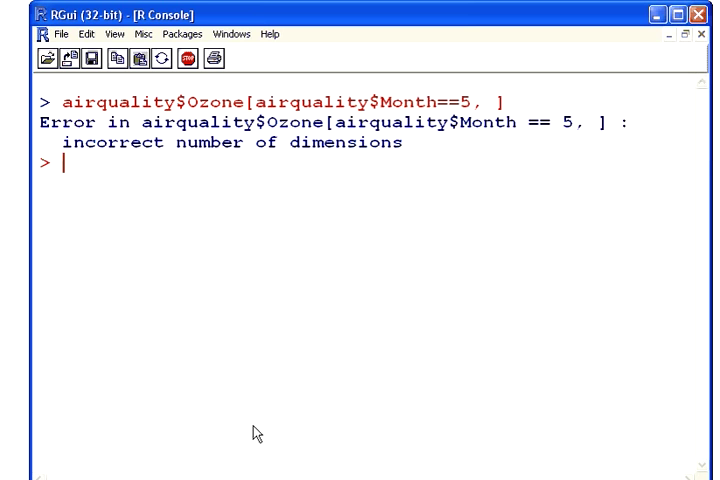
mouse_move(198, 160)
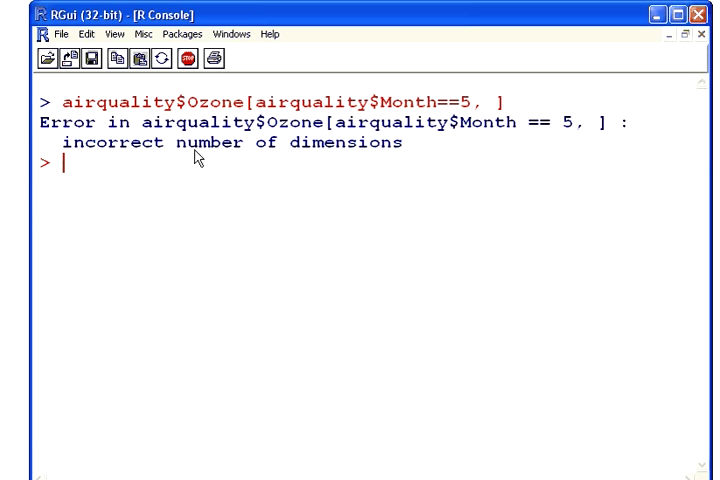
List all Ozone values, then only May's with airquality$Ozone[airquality$Month==5].
type("air")
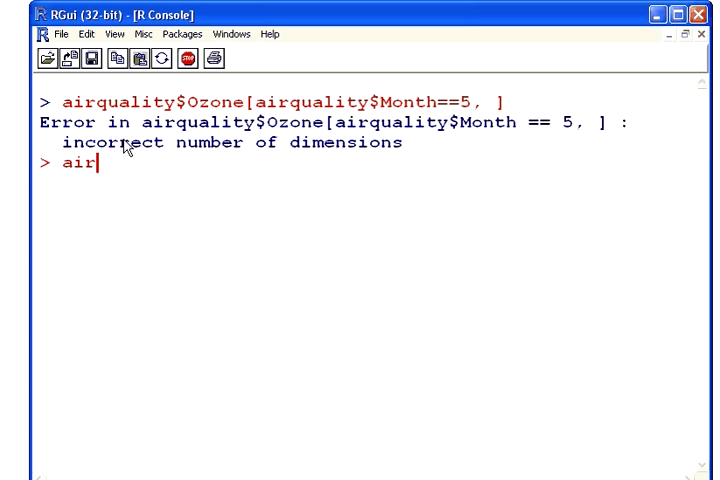
type("quality")
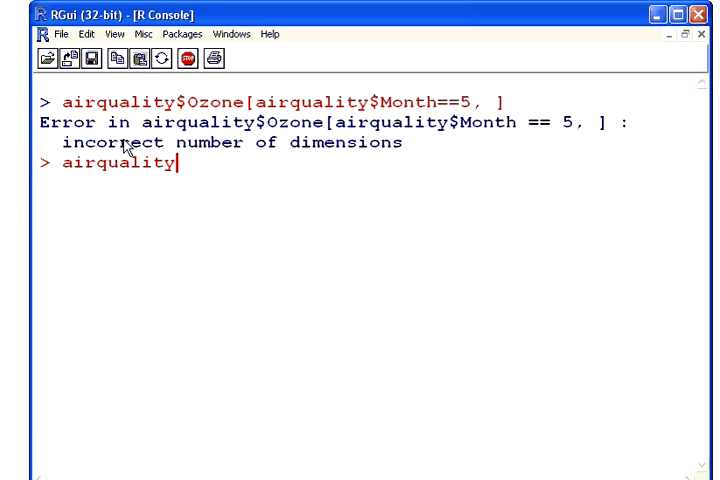
type("$Ozone")
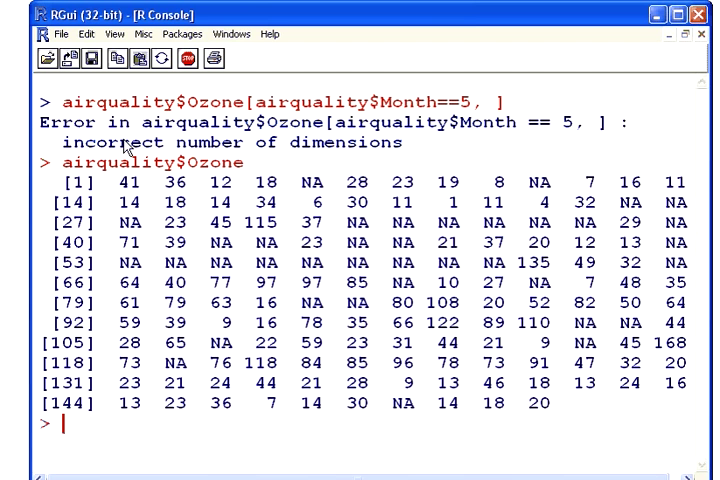
mouse_move(258, 108)
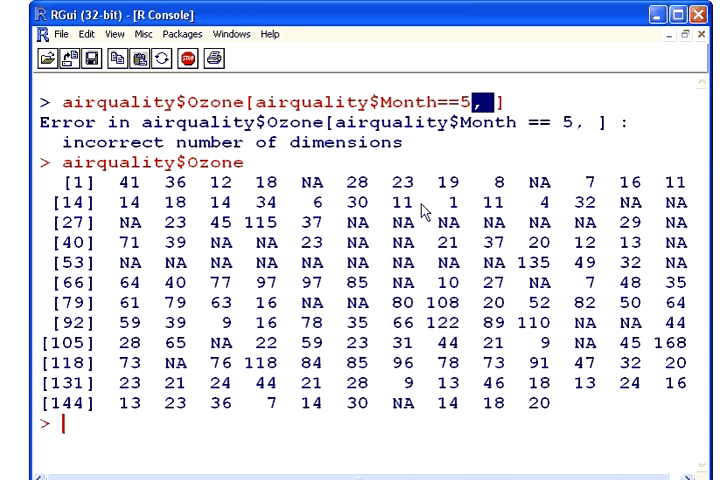
type("airquality$Ozone[airquality$Month==5")
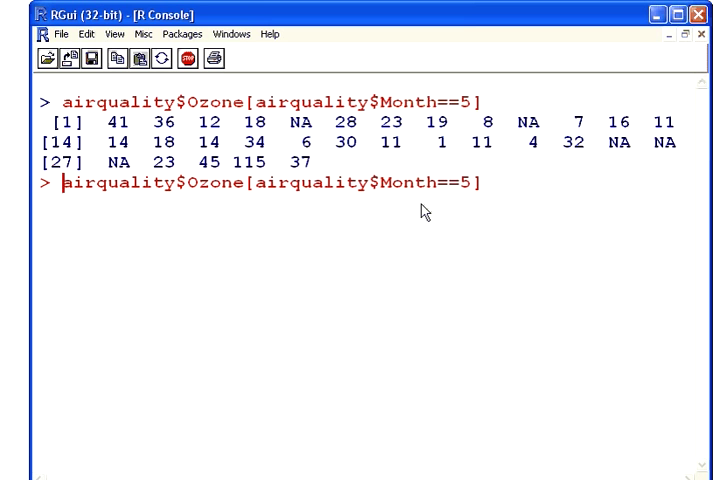
Compute max(airquality$Ozone[airquality$Month==5]) returning NA, then rerun with na.rm=TRUE.
type("max(")
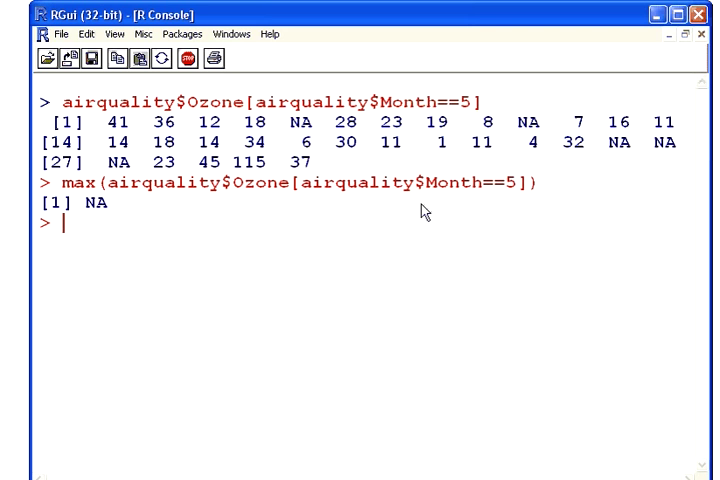
type("max(airquality$Ozone[airquality$Month==5])")
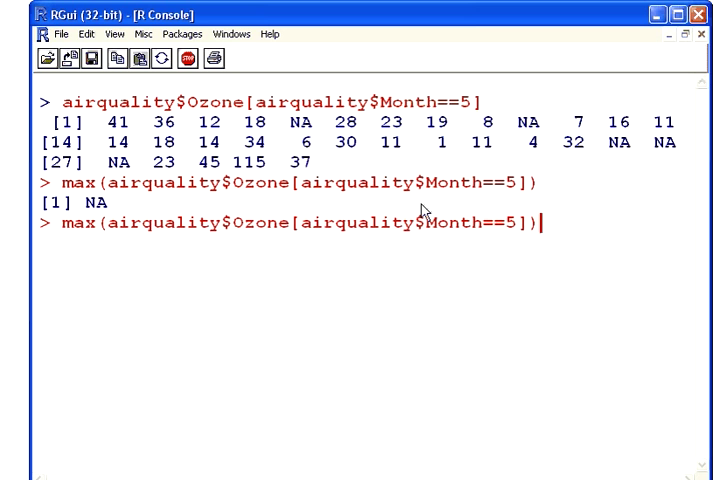
type(",")
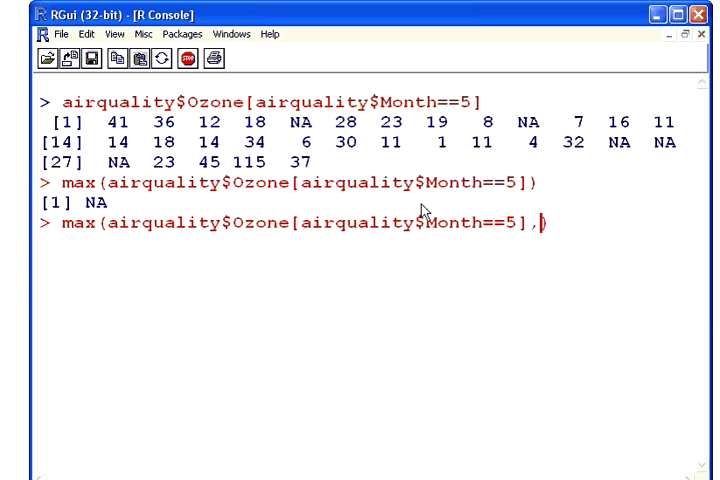
type("nar")
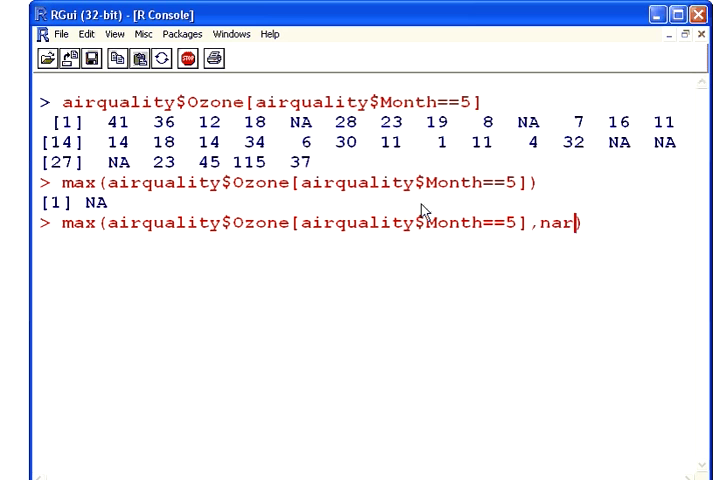
type(".rm=")
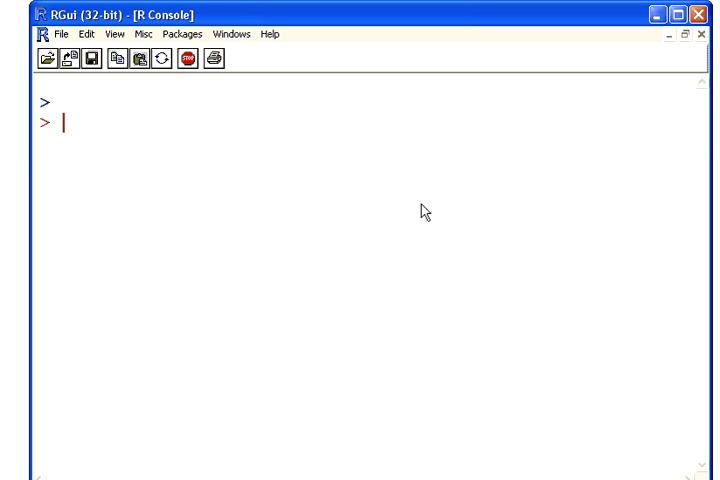
Type summary(airquality$Ozone[1:31] at the prompt without running it yet.
type("s")
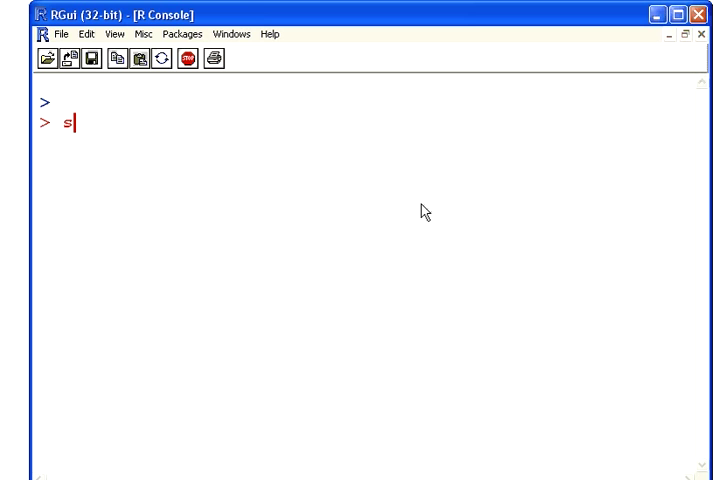
type("ummar")
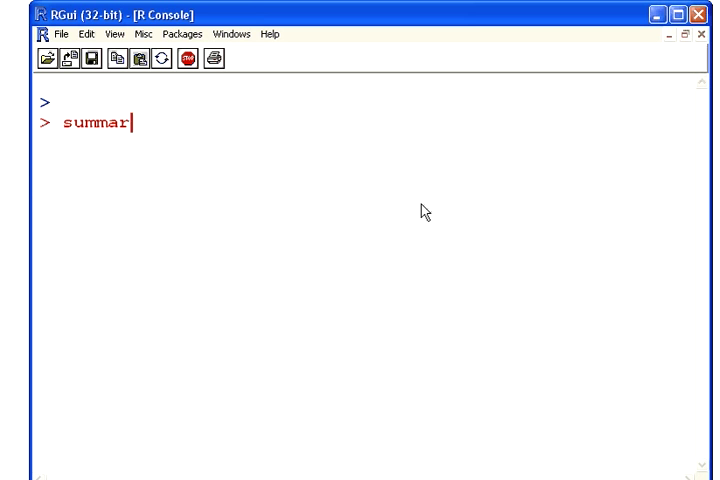
type("(O")
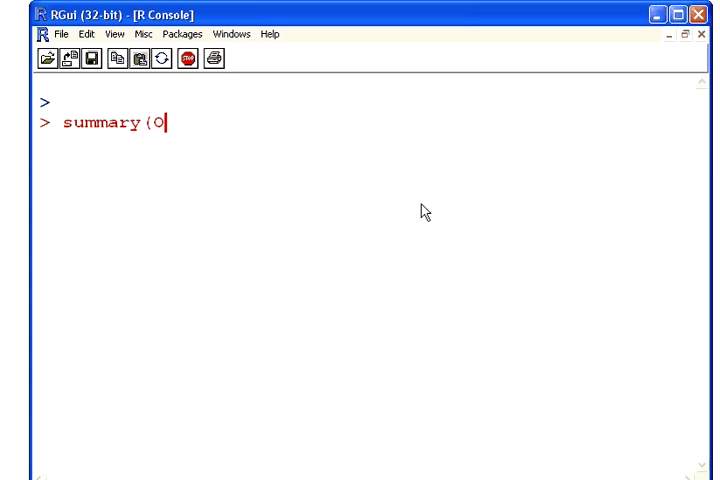
type("zohe")
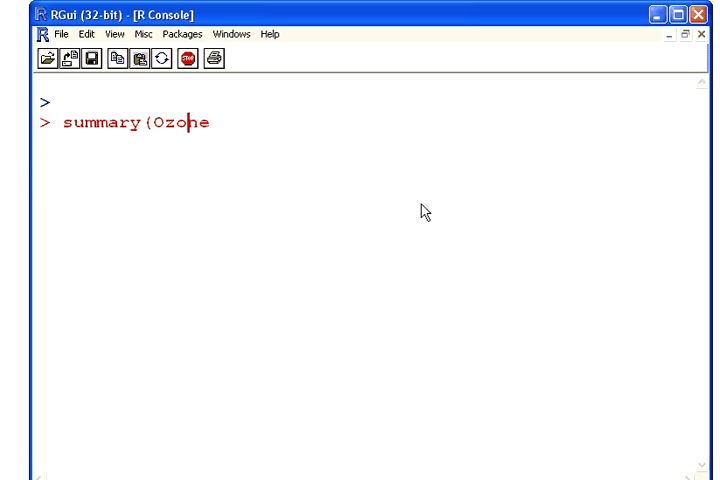
type("airqu")
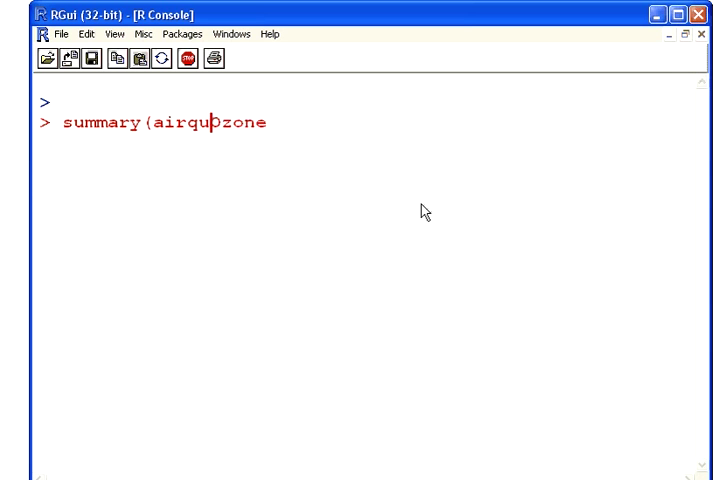
type("ality")
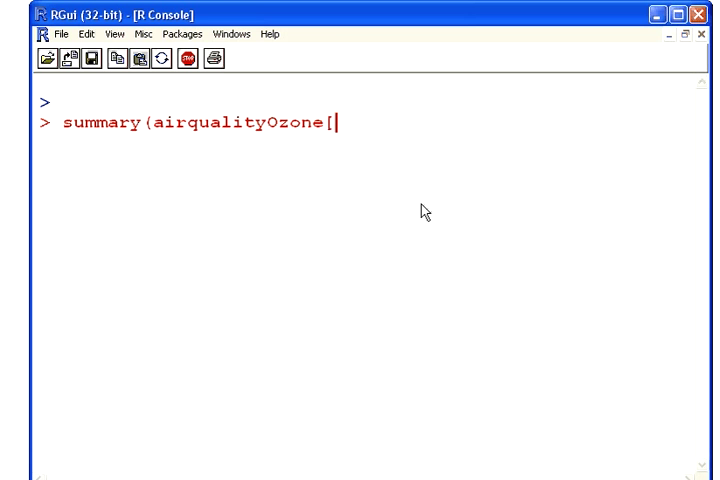
type("1:")
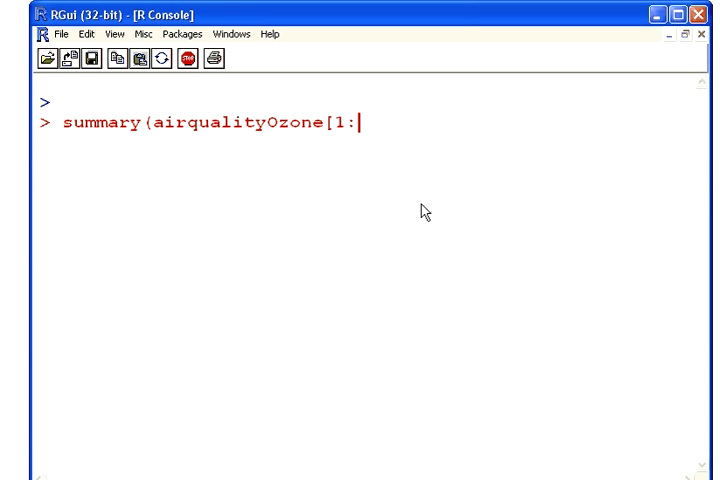
type("31]")
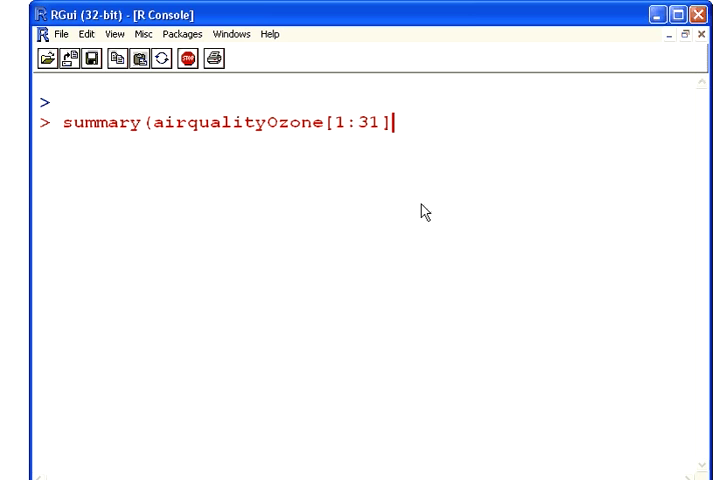